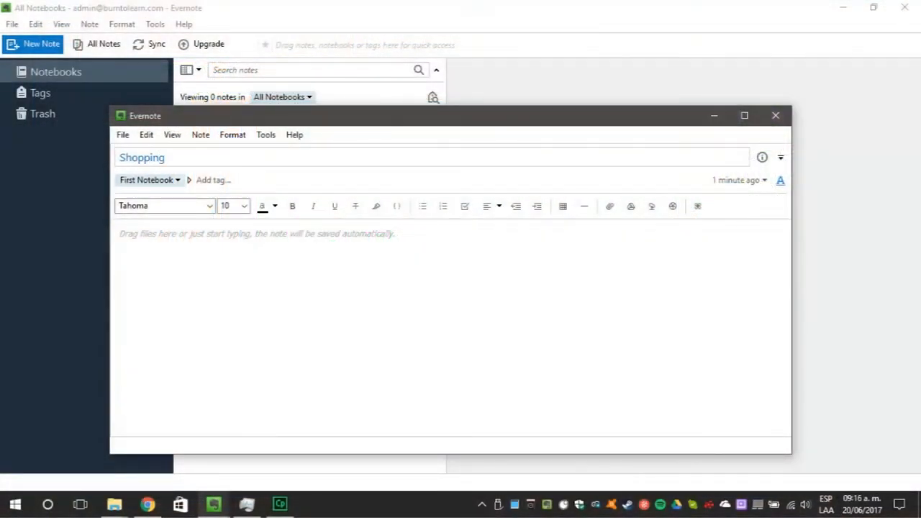
# Title the note 'Shopping List' and add checklist items Eggs, Milk and Bread
pyautogui.write('List')
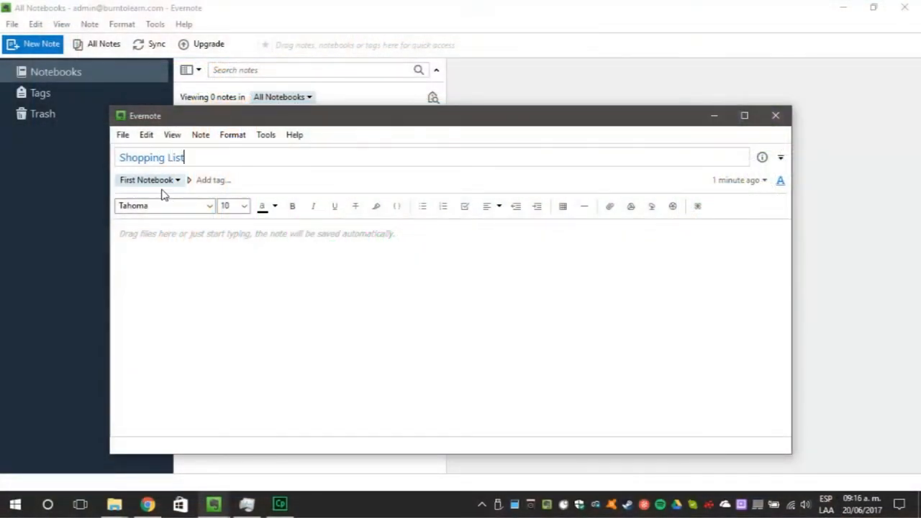
pyautogui.write('Eggs')
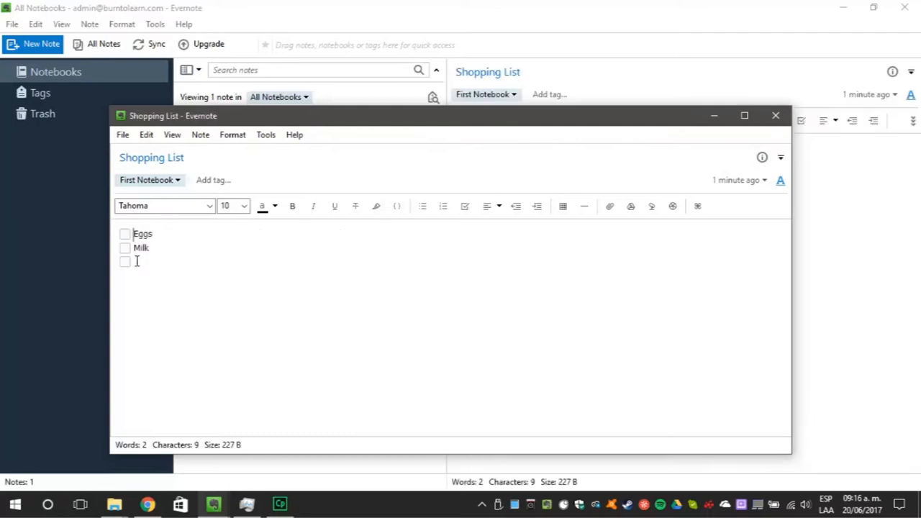
pyautogui.write('Bre')
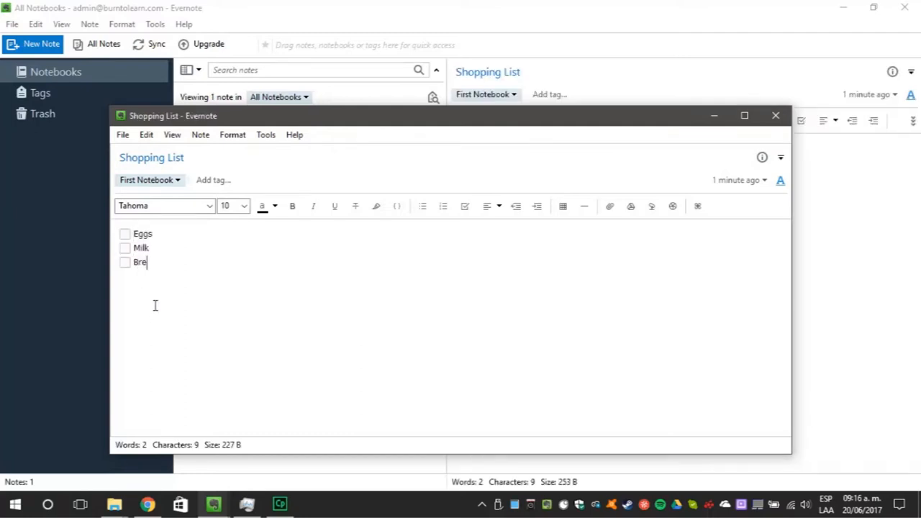
pyautogui.write('ad')
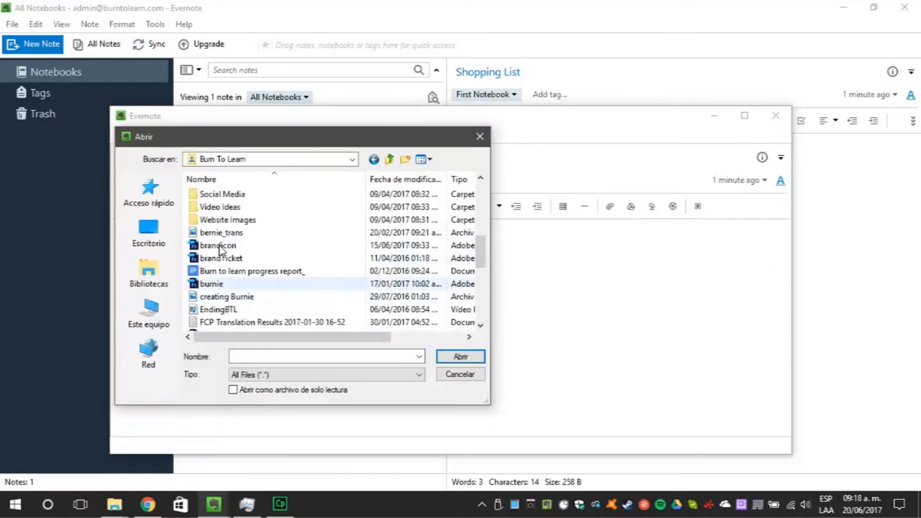
# Attach 'Video 5 - Intro.mp3' from the Audios folder, then close the note window
pyautogui.click(459, 374)
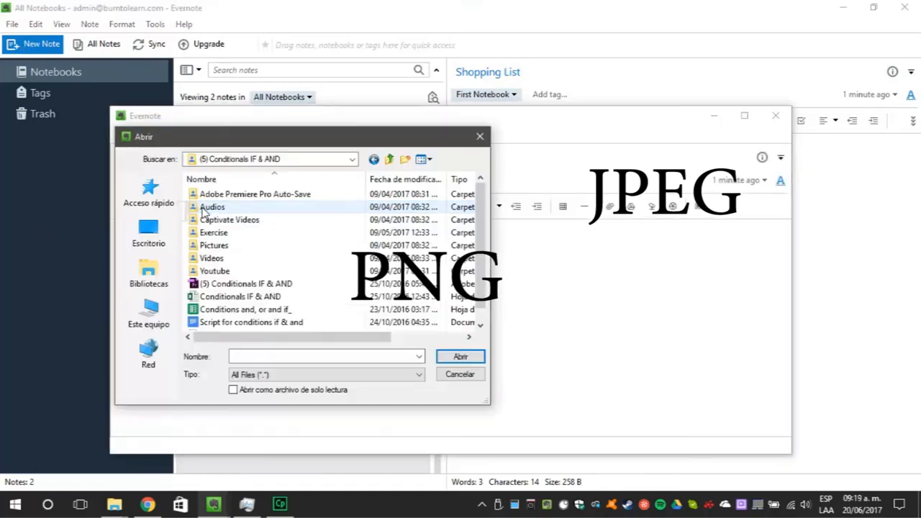
pyautogui.doubleClick(212, 206)
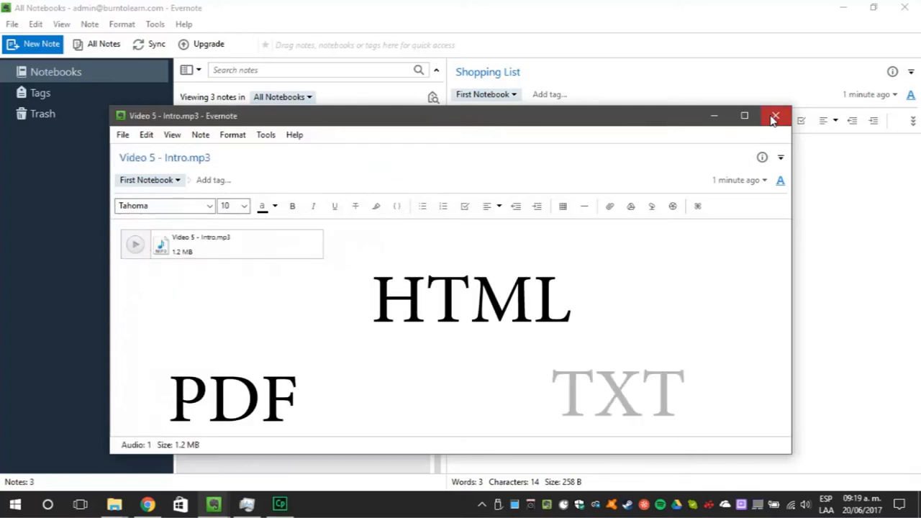
pyautogui.click(775, 115)
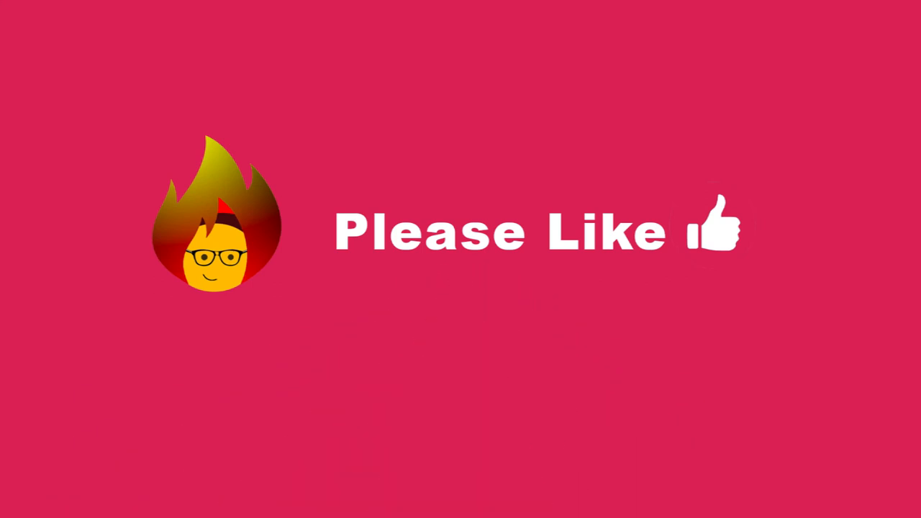